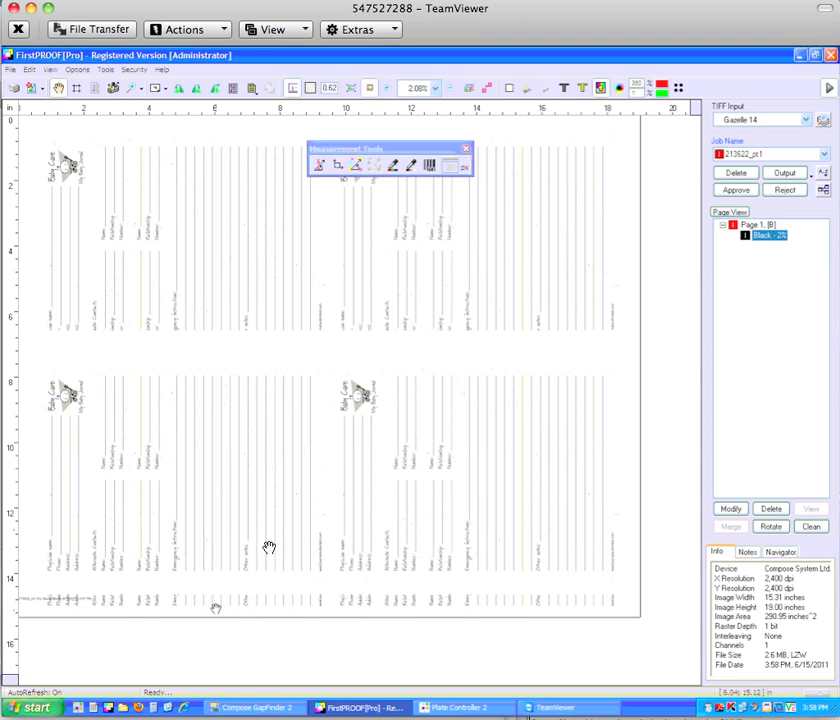
{"action": "mouse_move", "coordinate": [268, 554]}
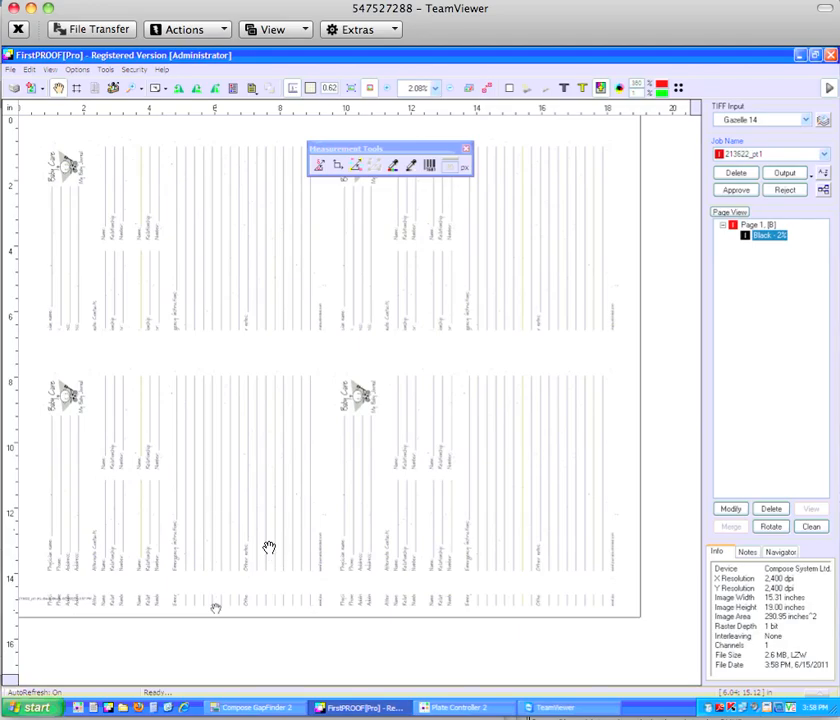
{"action": "mouse_move", "coordinate": [270, 552]}
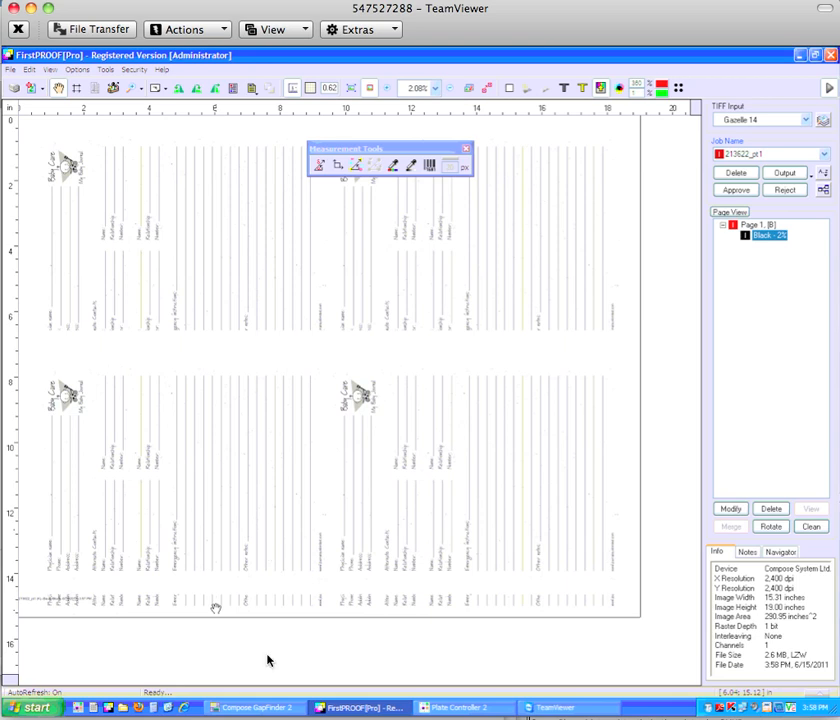
{"action": "mouse_move", "coordinate": [476, 184]}
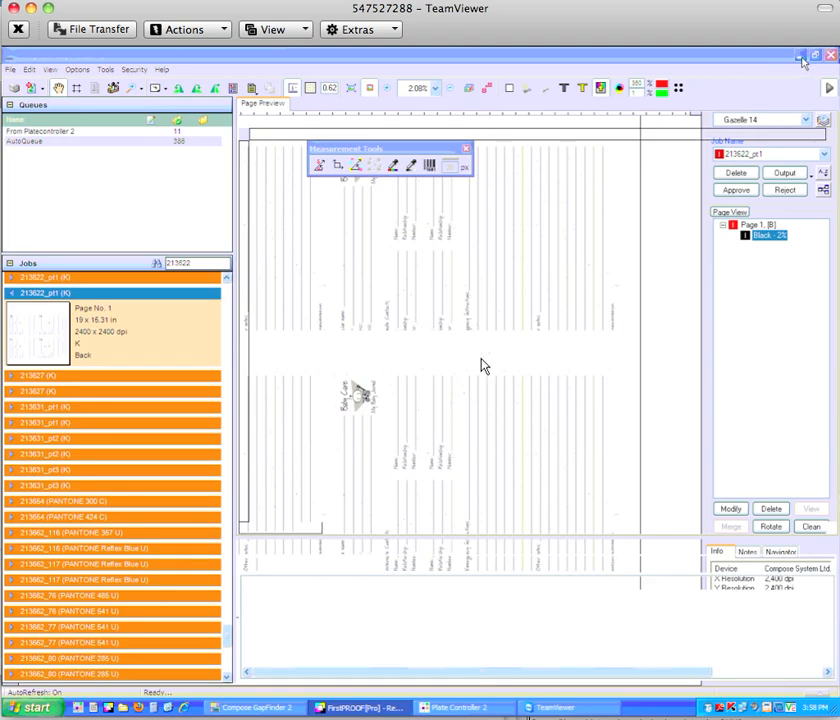
Bring the GapFinder window forward showing the four-up plate page preview
{"action": "left_click", "coordinate": [252, 708]}
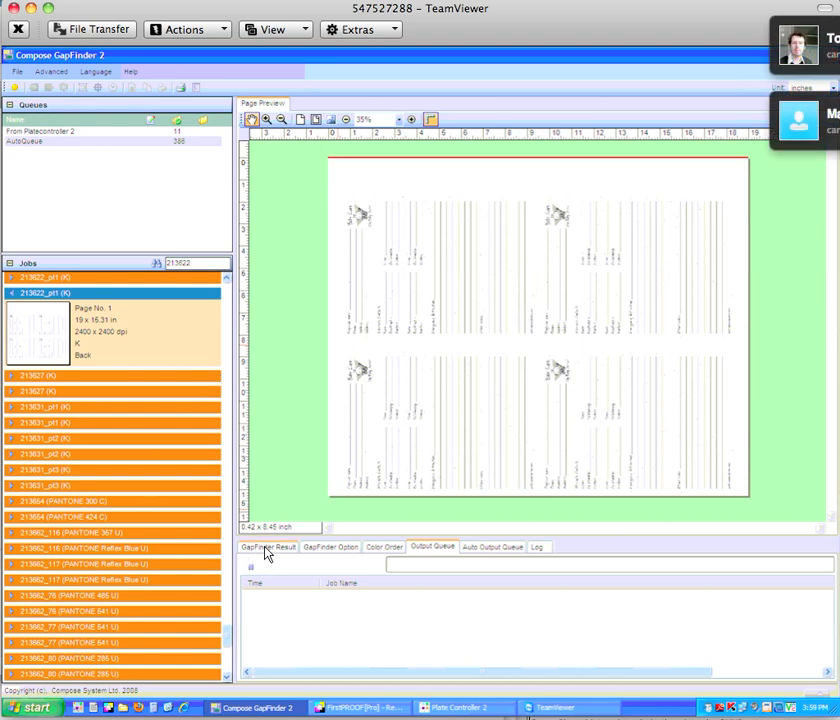
Show the job's GapFinder split-gap options with finder methods and gap table
{"action": "left_click", "coordinate": [268, 546]}
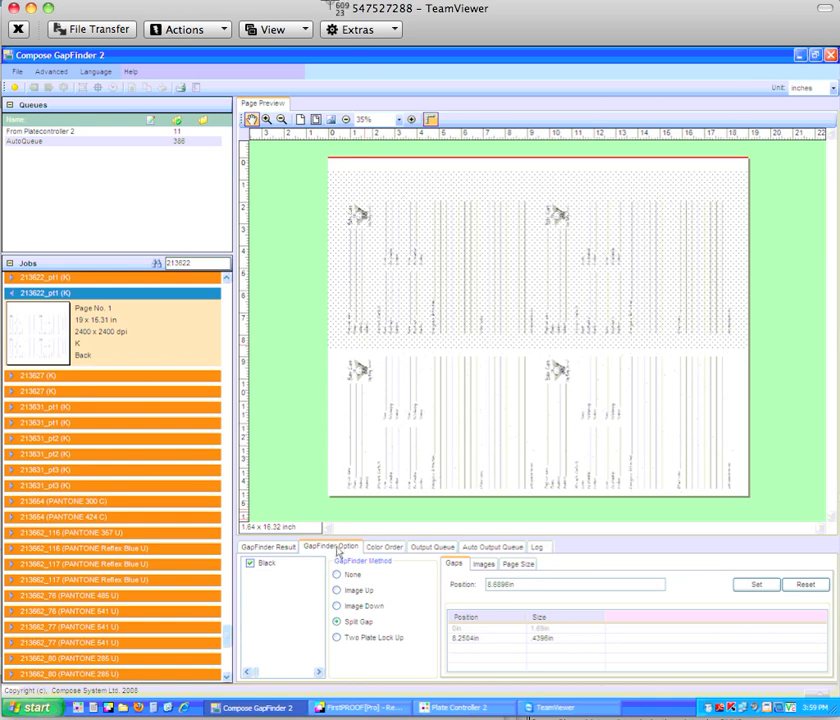
{"action": "mouse_move", "coordinate": [472, 224]}
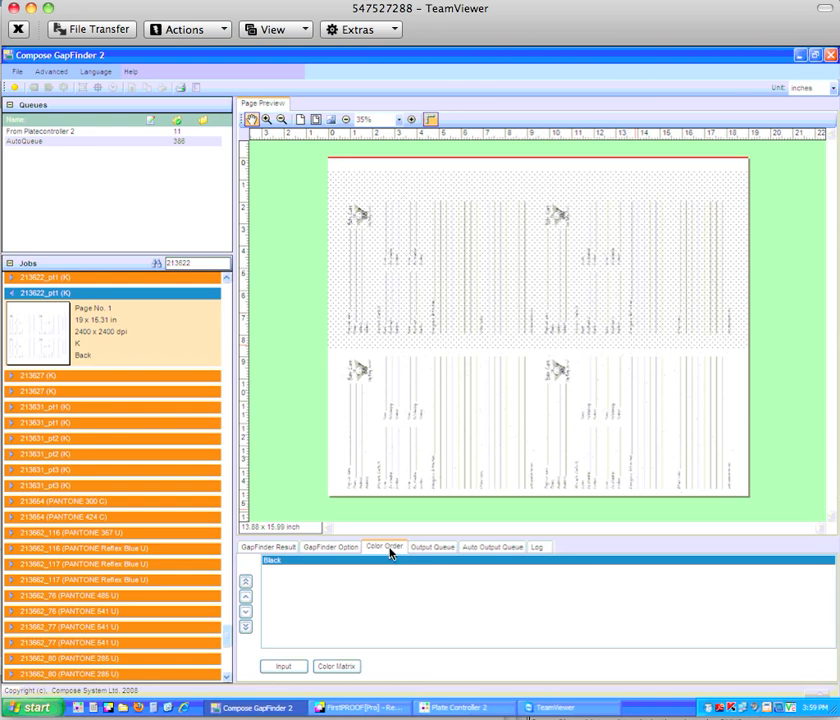
{"action": "mouse_move", "coordinate": [432, 548]}
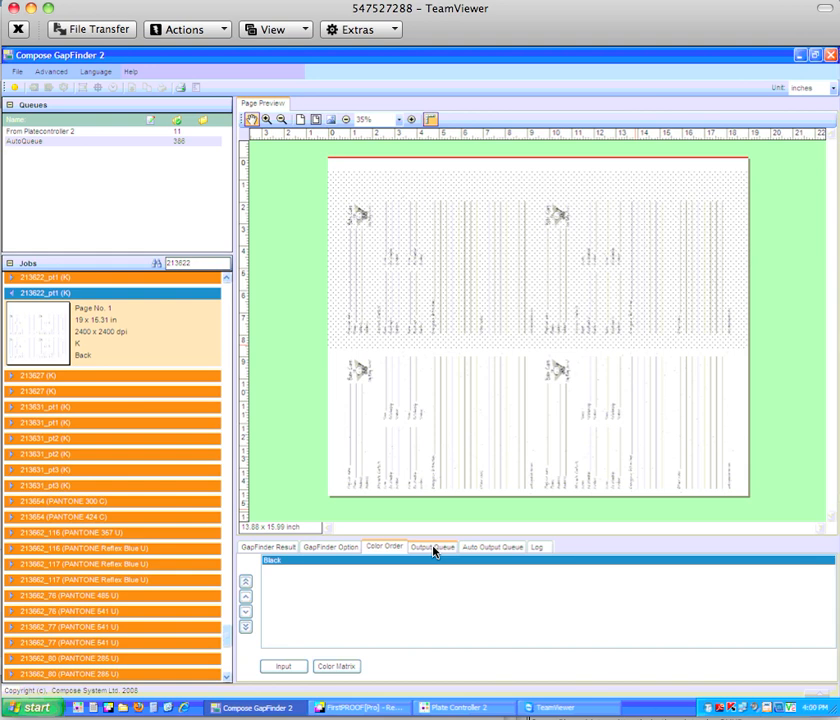
Check the output queue, then return to GapFinder options listing image positions
{"action": "left_click", "coordinate": [432, 548]}
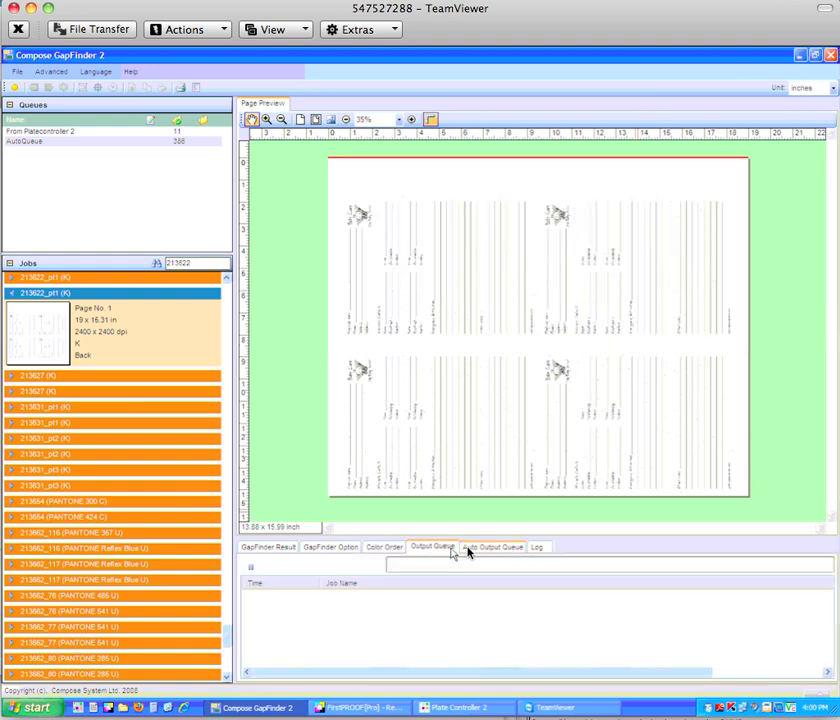
{"action": "left_click", "coordinate": [492, 548]}
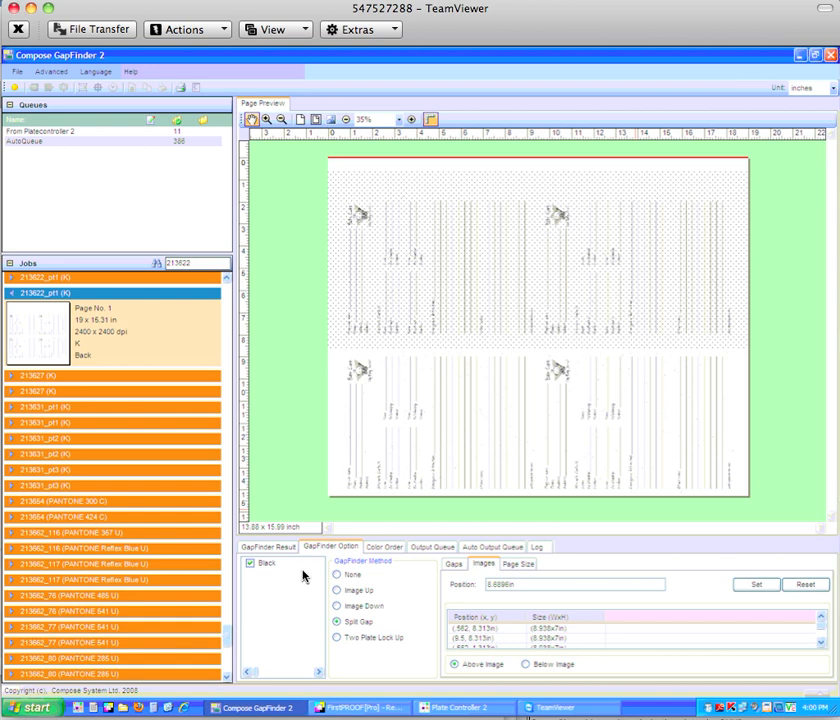
{"action": "mouse_move", "coordinate": [544, 536]}
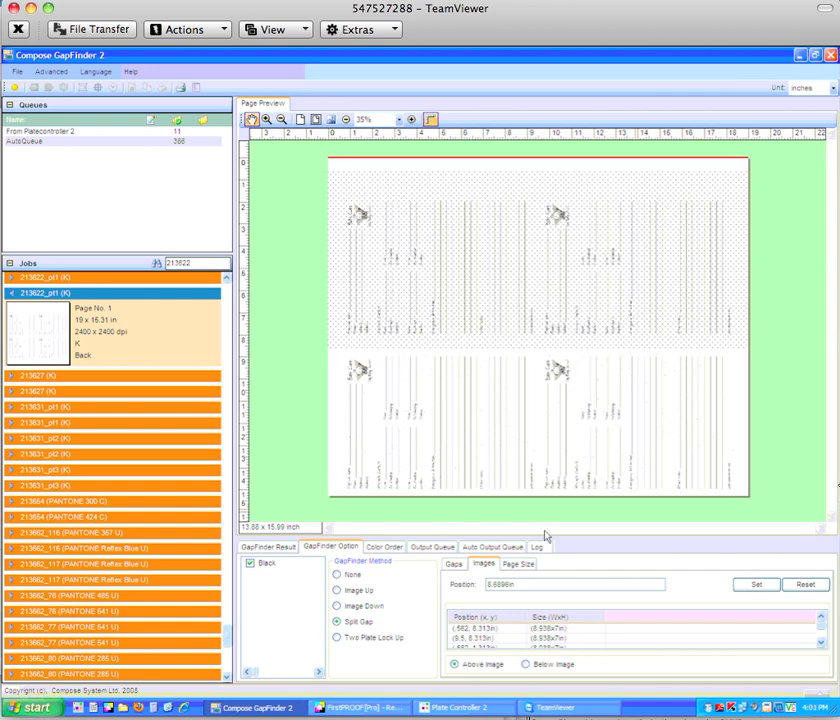